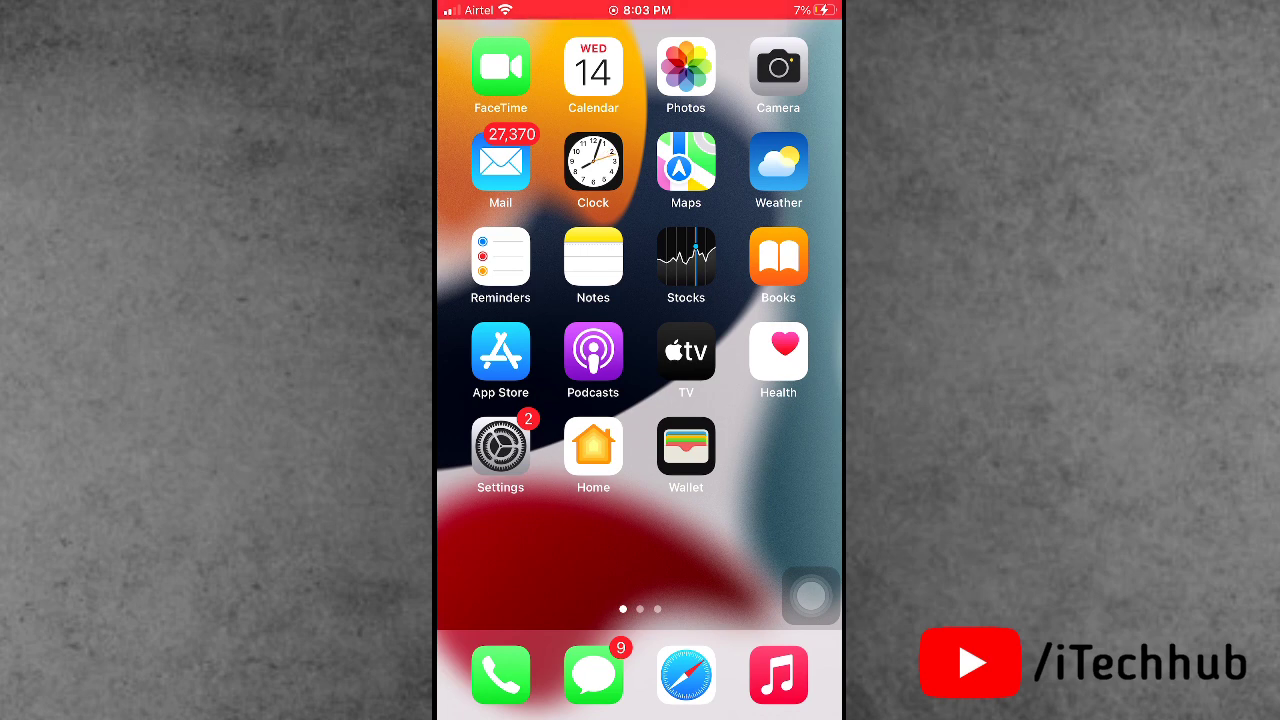
- Swipe through the Home Screen pages, settling on the second page of apps
scroll(left, 3)
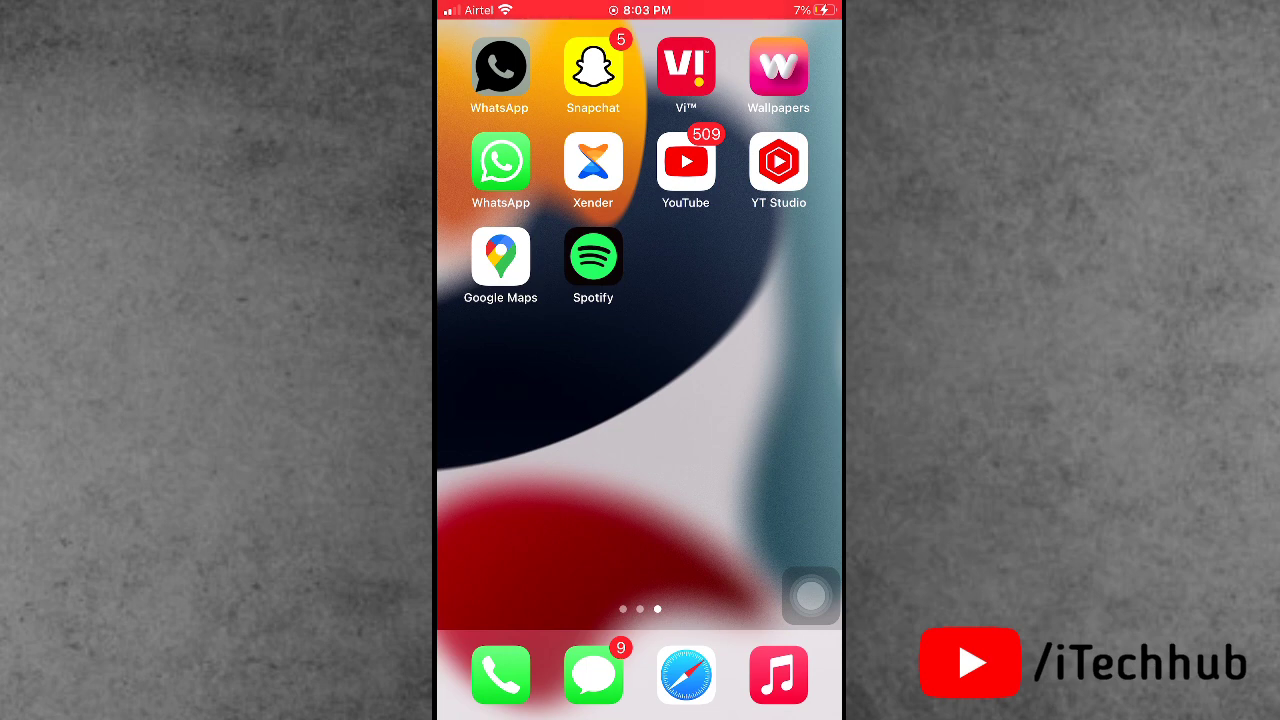
scroll(left, 3)
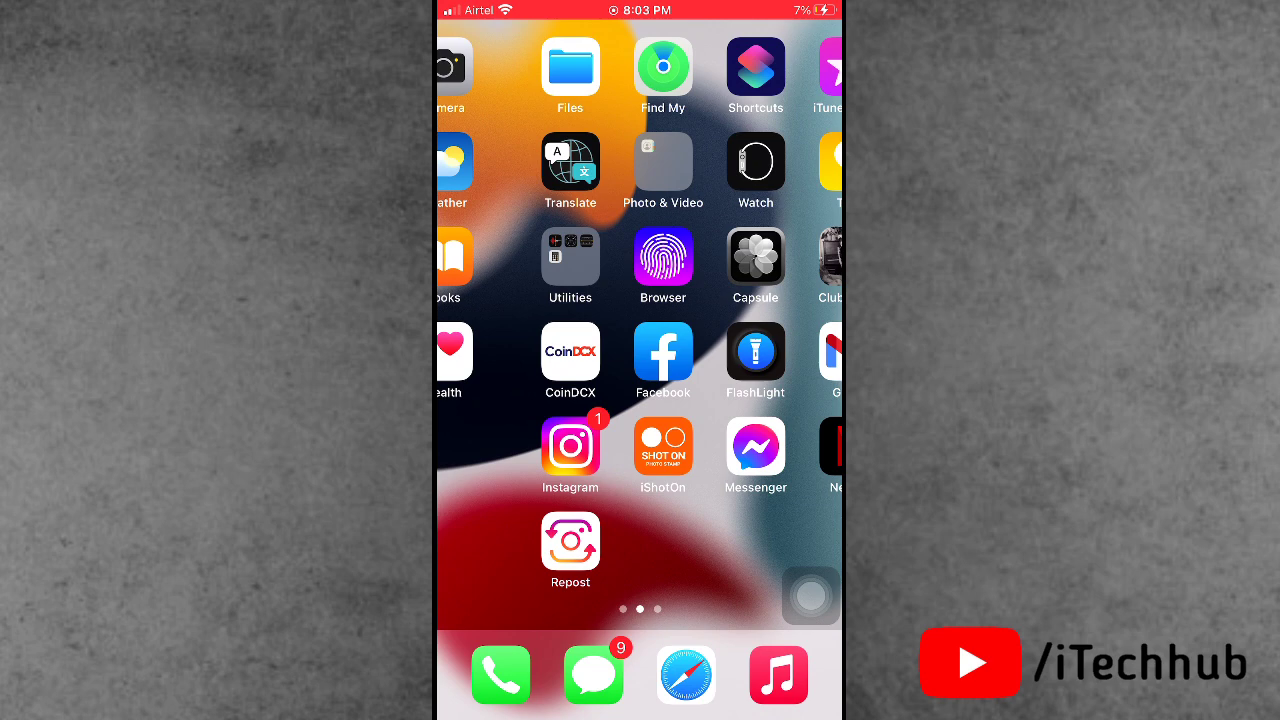
scroll(right, 3)
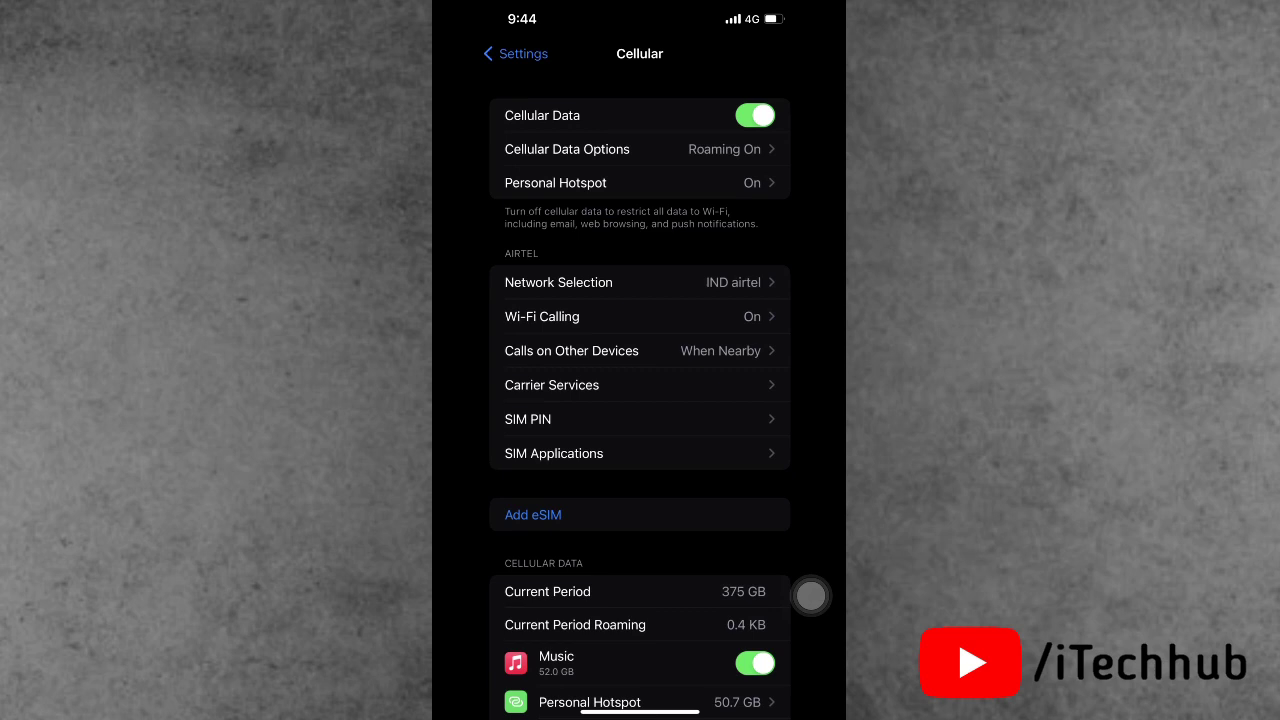
- View the 5G On, 5G Auto and 4G options under Cellular Data Options > Voice & Data
click(566, 149)
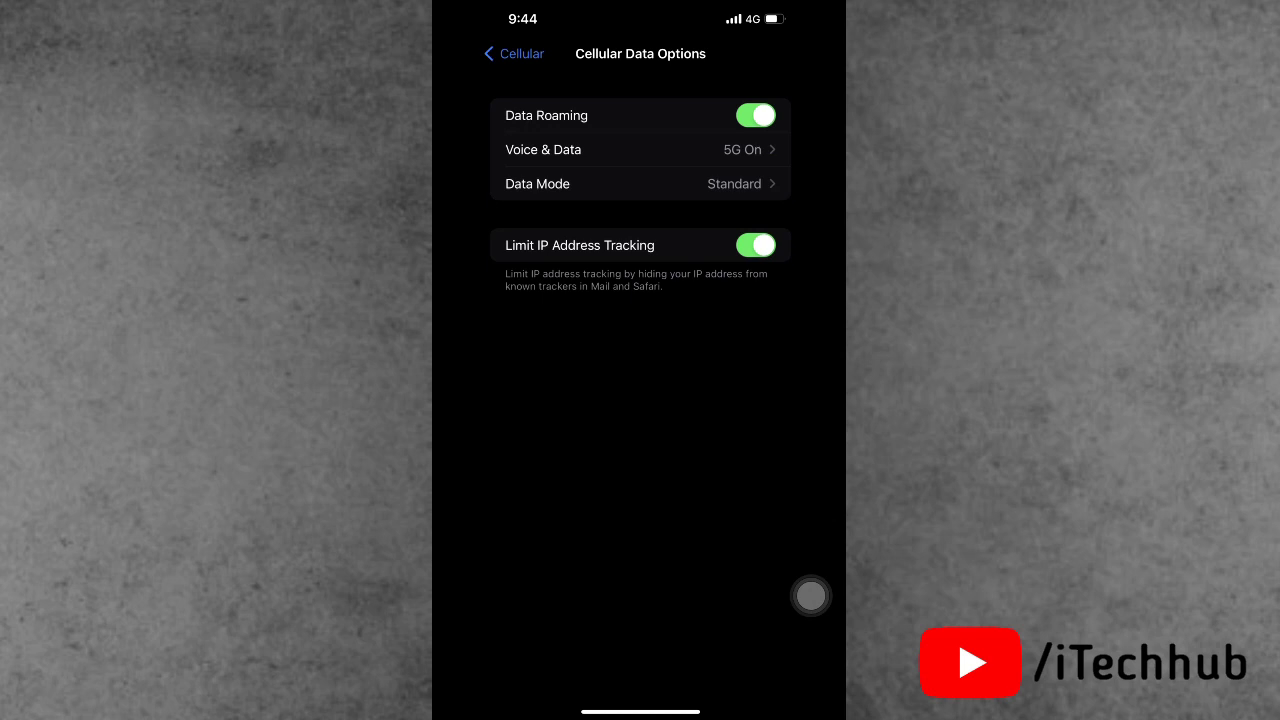
click(640, 149)
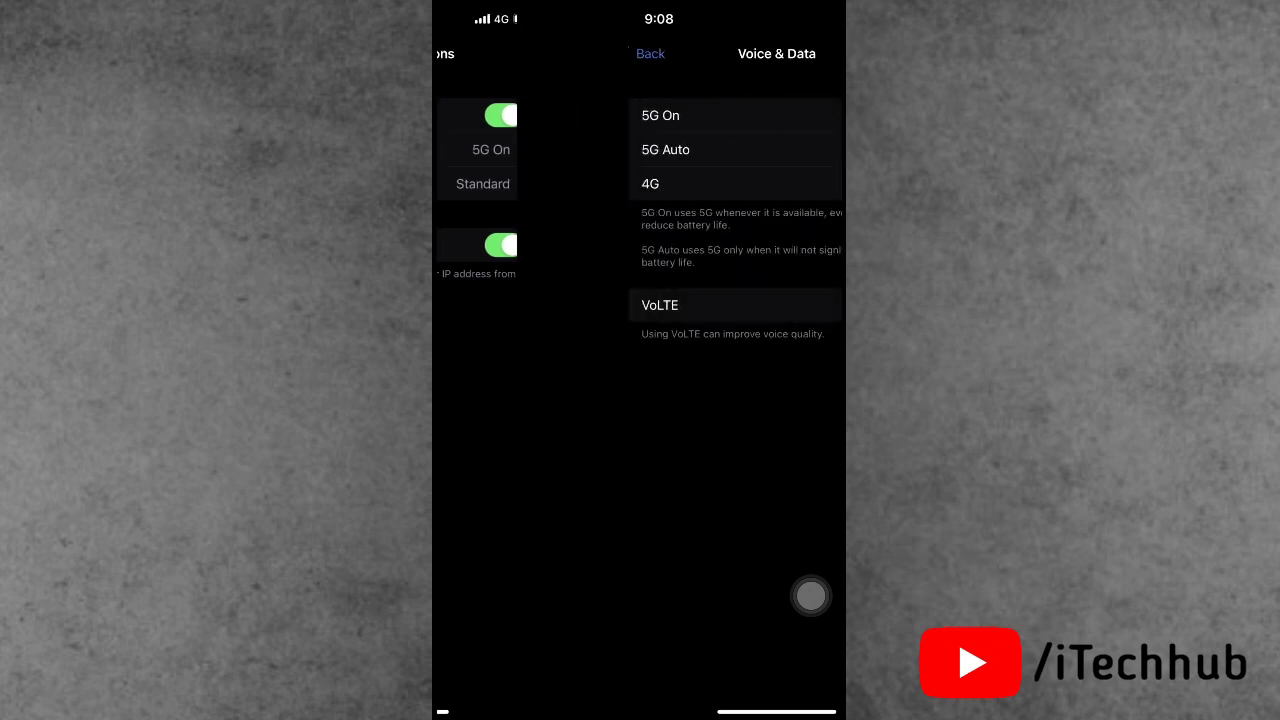
click(640, 183)
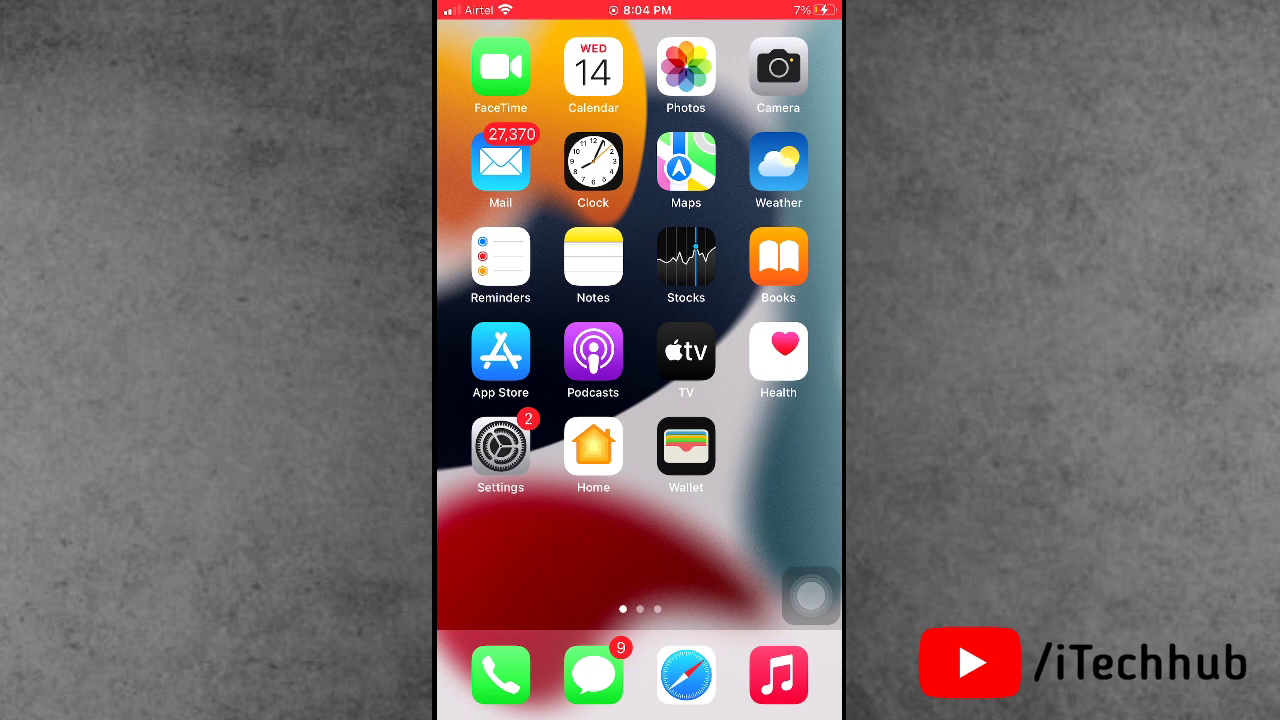
scroll(left, 3)
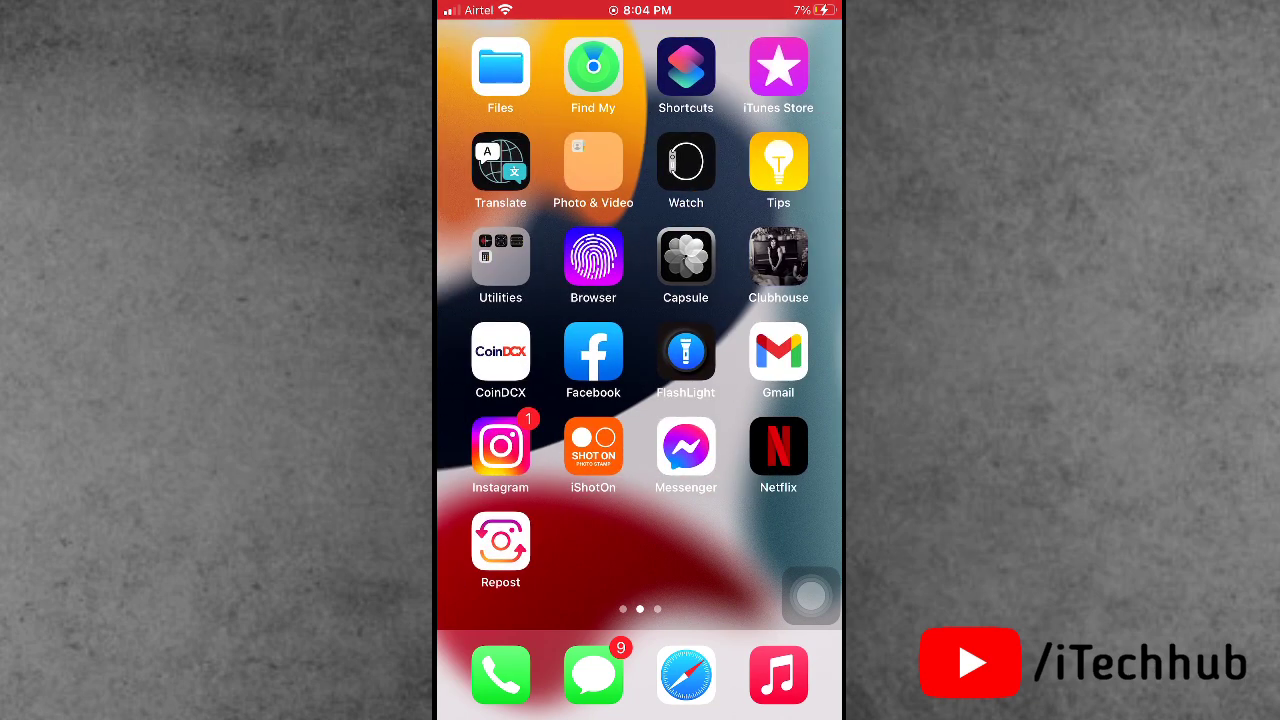
- Swipe left on the Home Screen to reach page two of apps
scroll(left, 3)
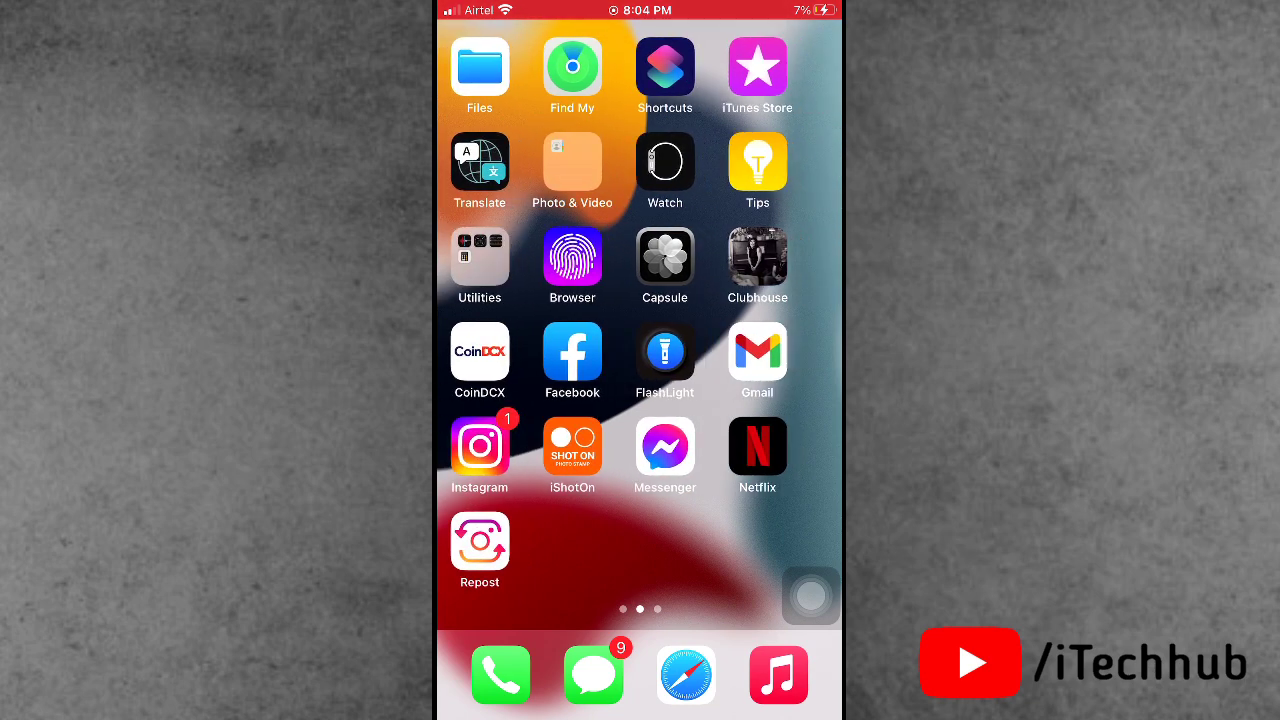